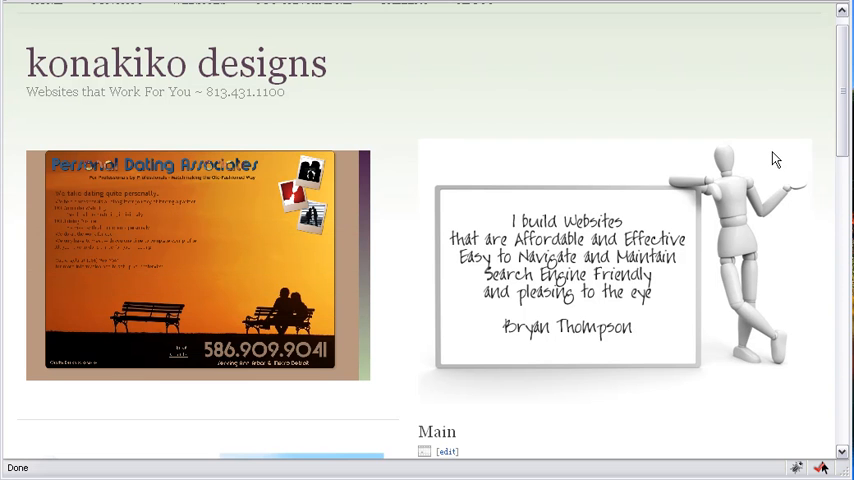
mouse_move(844, 128)
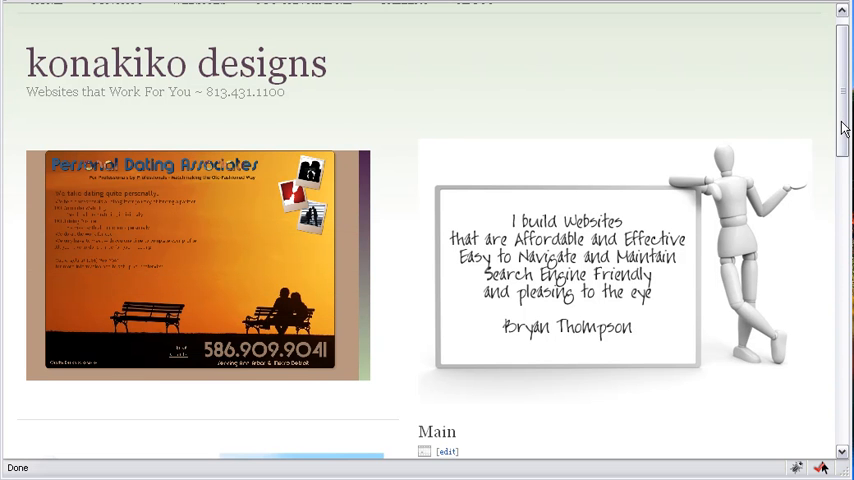
Start a blank new post from the Dashboard and switch its editor to Visual mode.
scroll(down, 3)
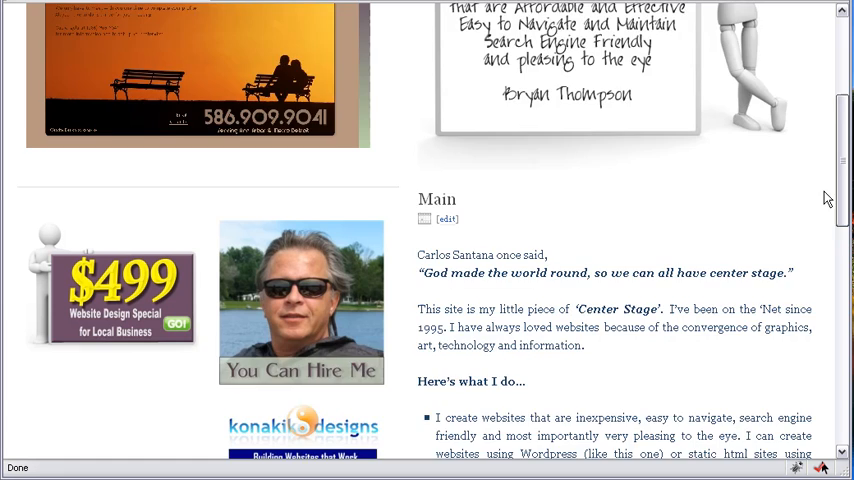
scroll(down, 3)
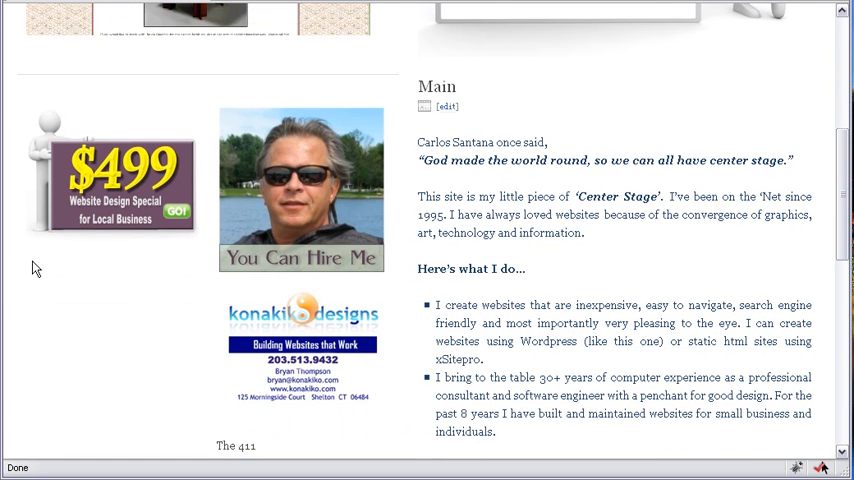
mouse_move(156, 296)
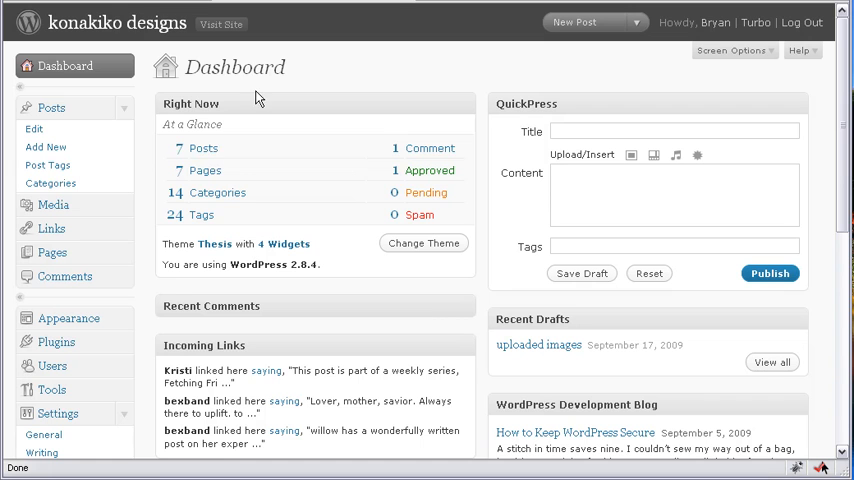
mouse_move(142, 178)
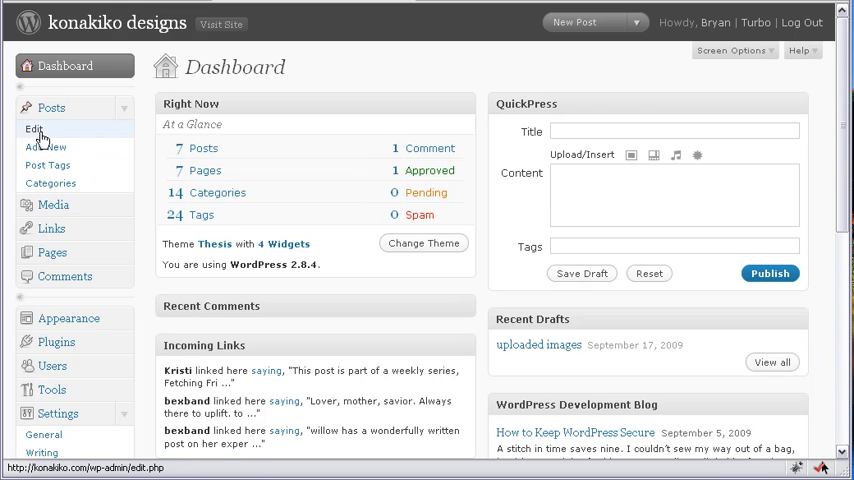
click(44, 148)
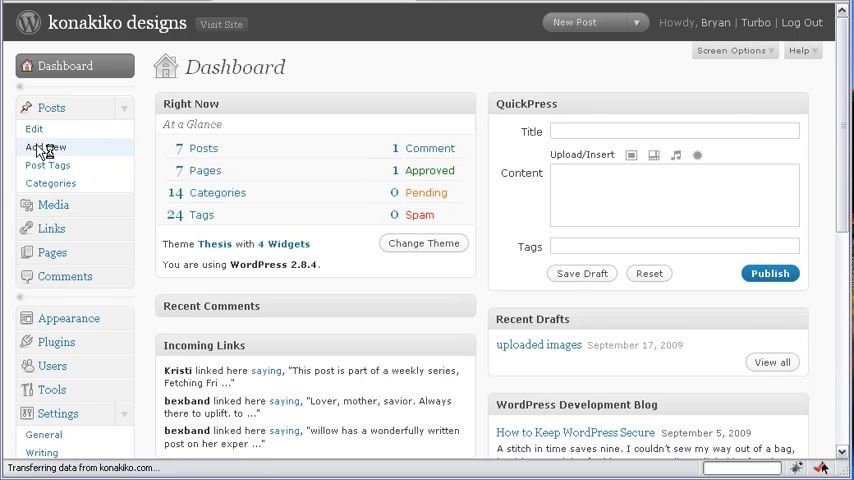
click(48, 148)
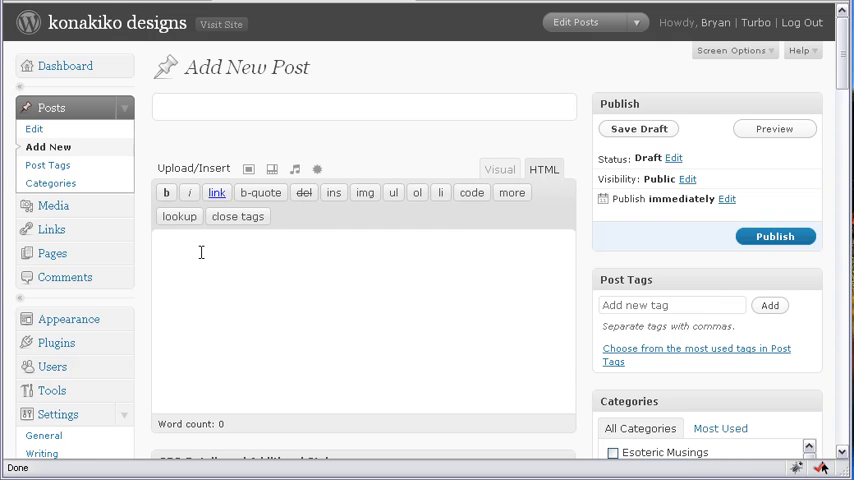
mouse_move(280, 236)
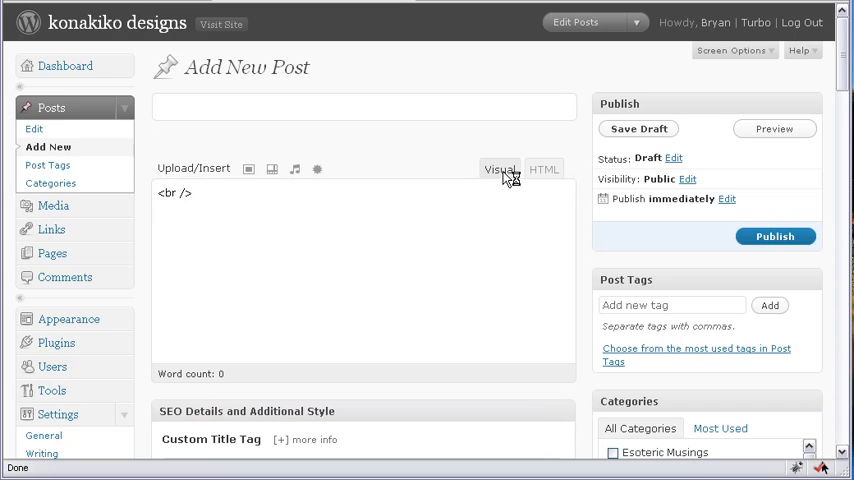
click(500, 168)
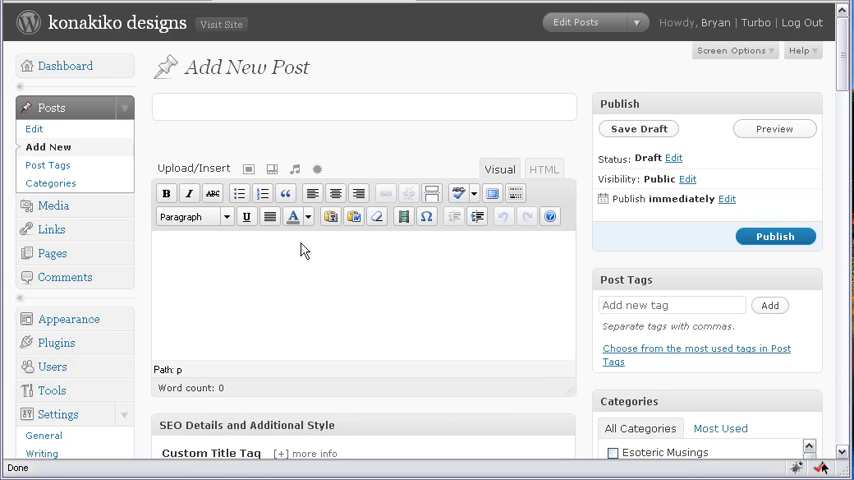
text(x)
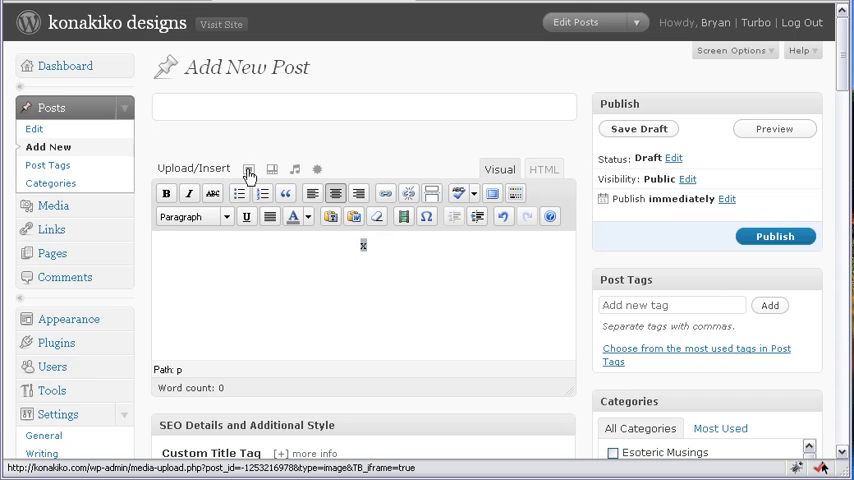
Upload thesisgallery1.png from the computer through the Add an Image dialog.
click(248, 170)
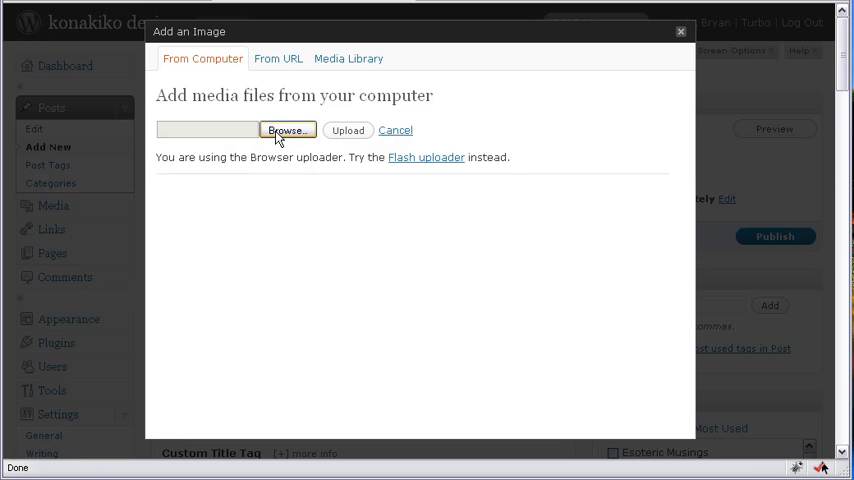
click(288, 130)
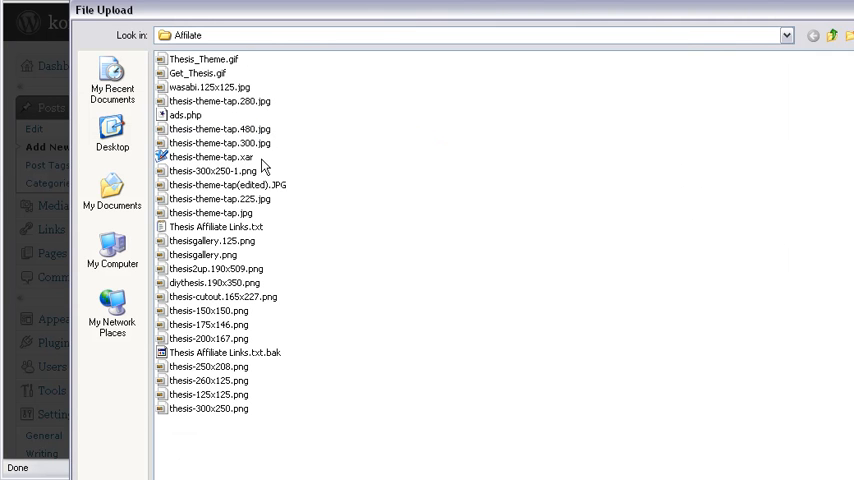
mouse_move(210, 268)
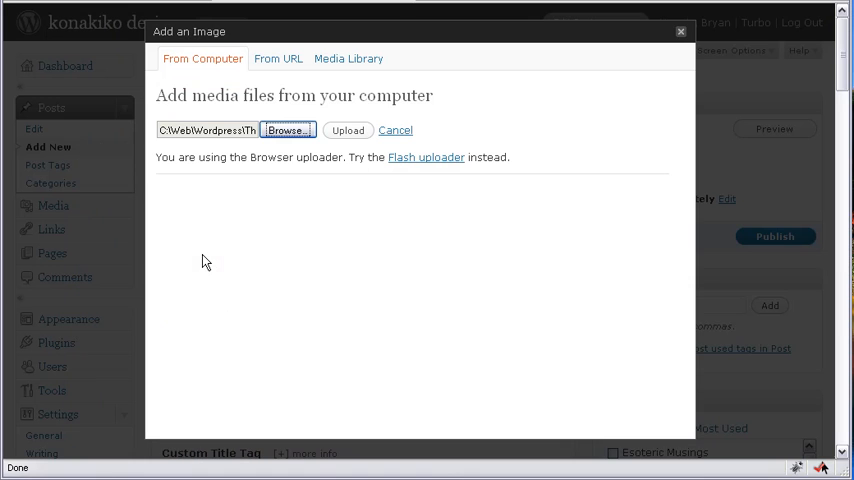
mouse_move(348, 130)
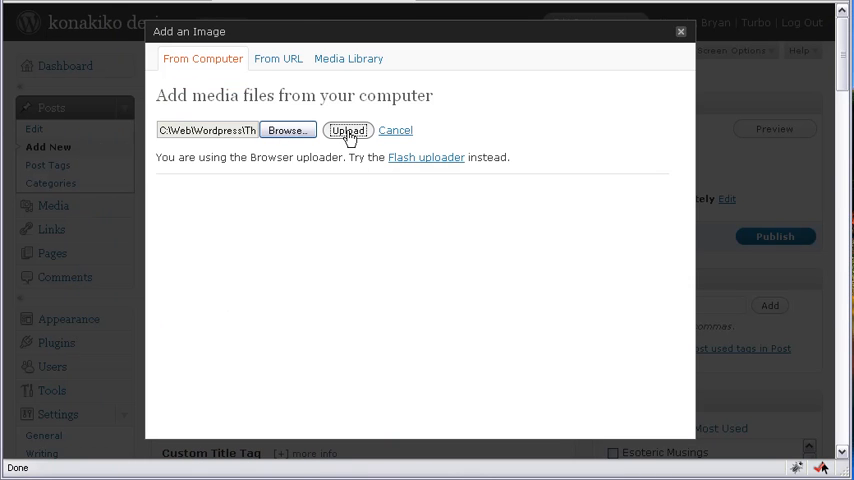
click(348, 130)
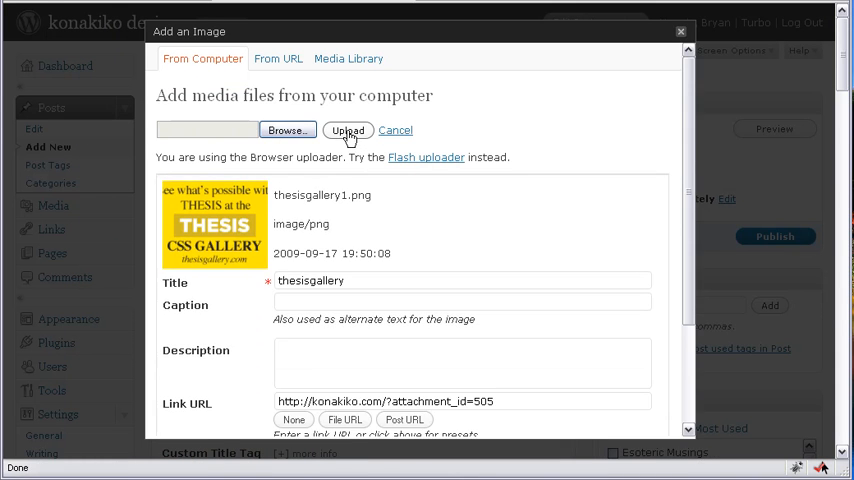
scroll(down, 3)
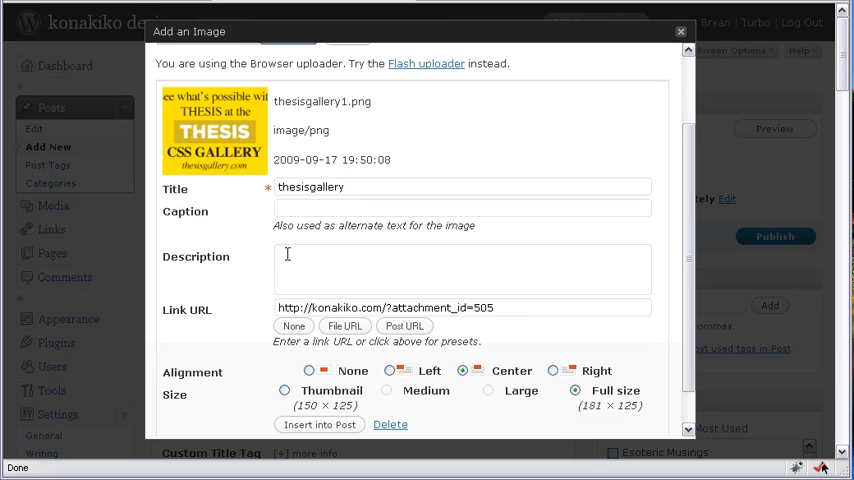
mouse_move(456, 316)
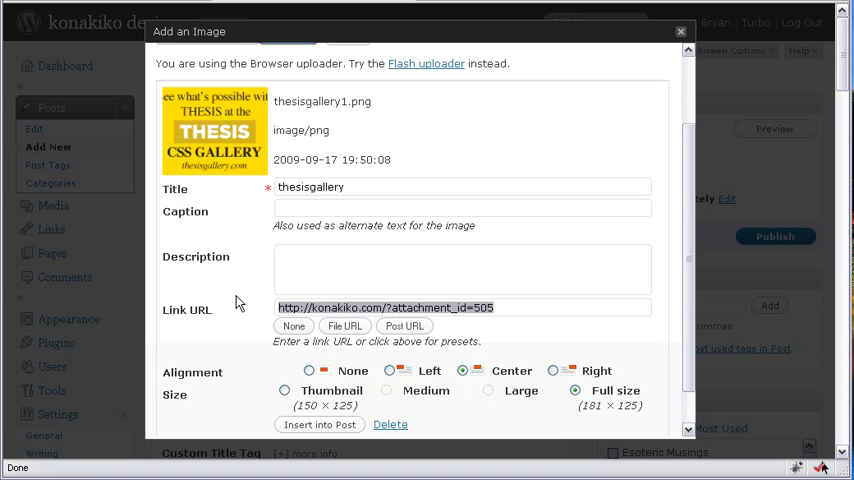
click(292, 324)
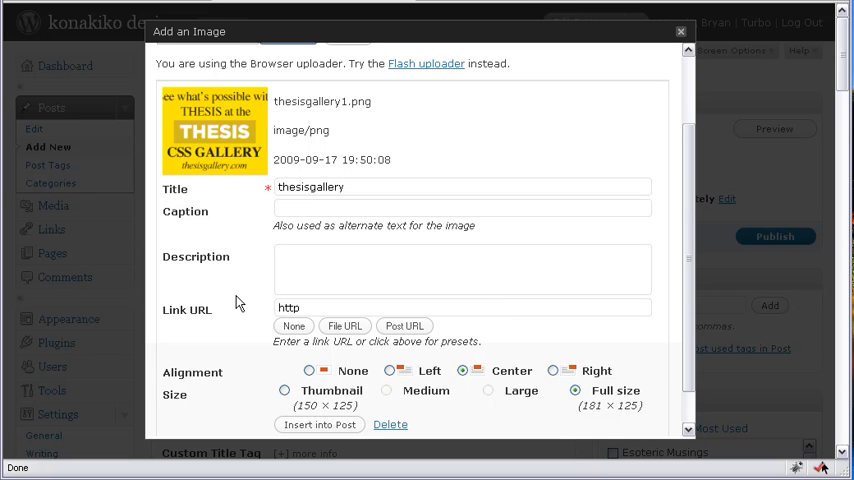
text(://)
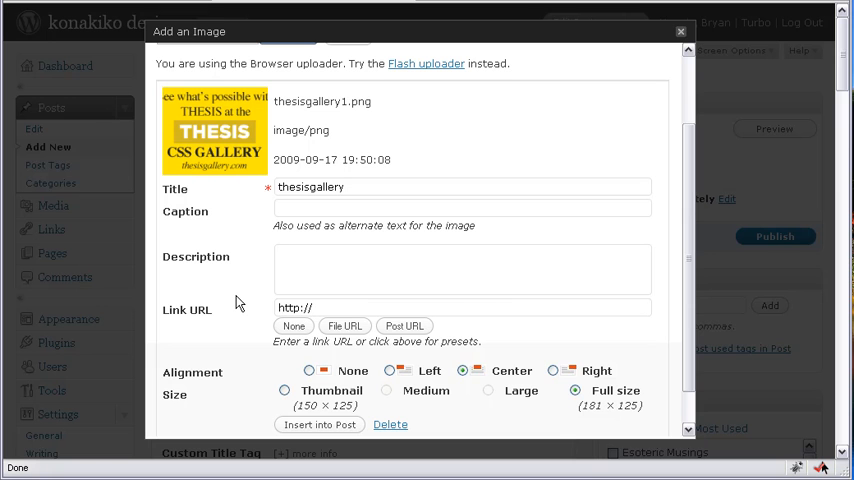
text(thesisgallery.com)
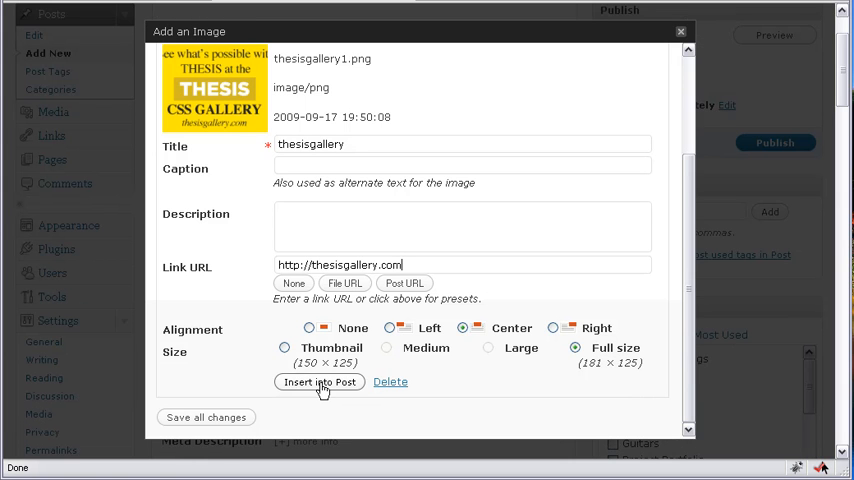
click(320, 382)
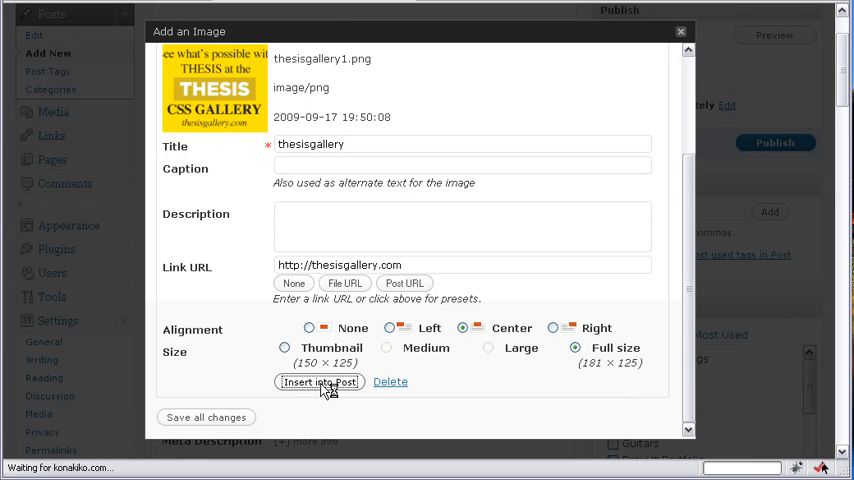
click(318, 382)
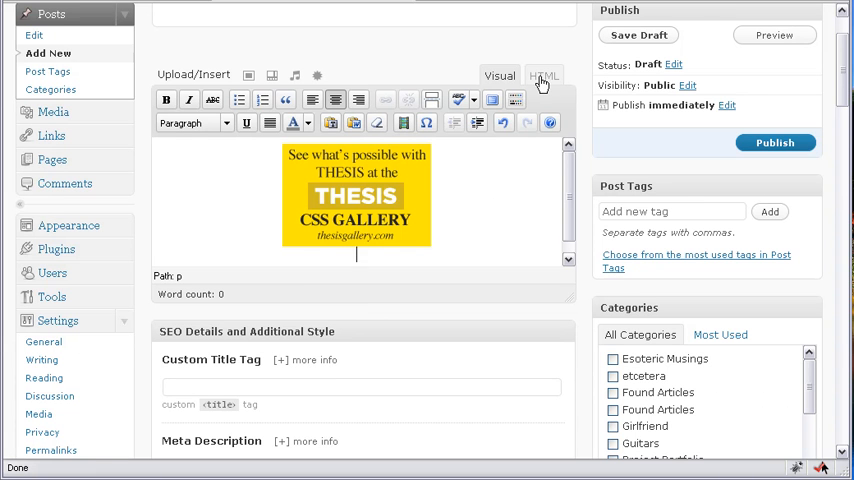
Switch the post to HTML view and copy the generated image code.
click(544, 76)
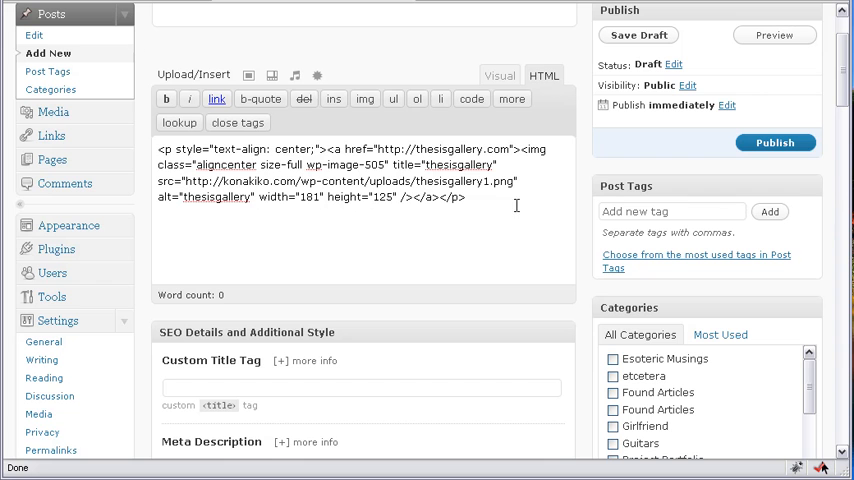
click(638, 36)
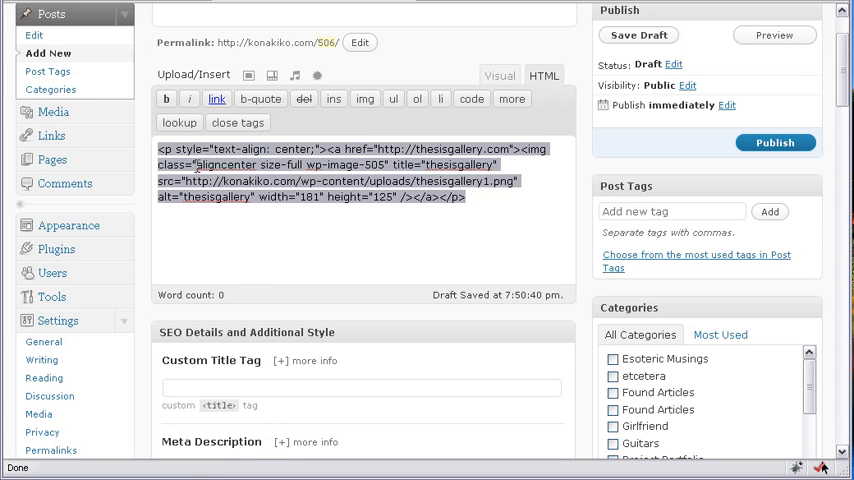
right_click(350, 180)
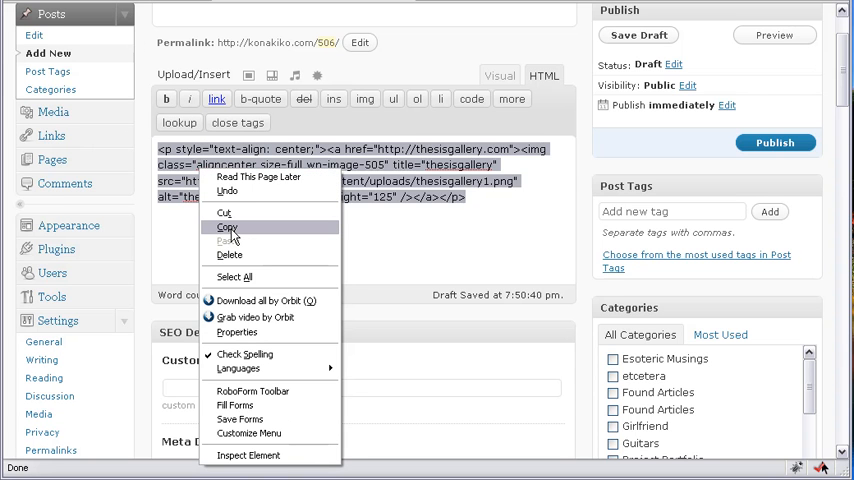
click(228, 228)
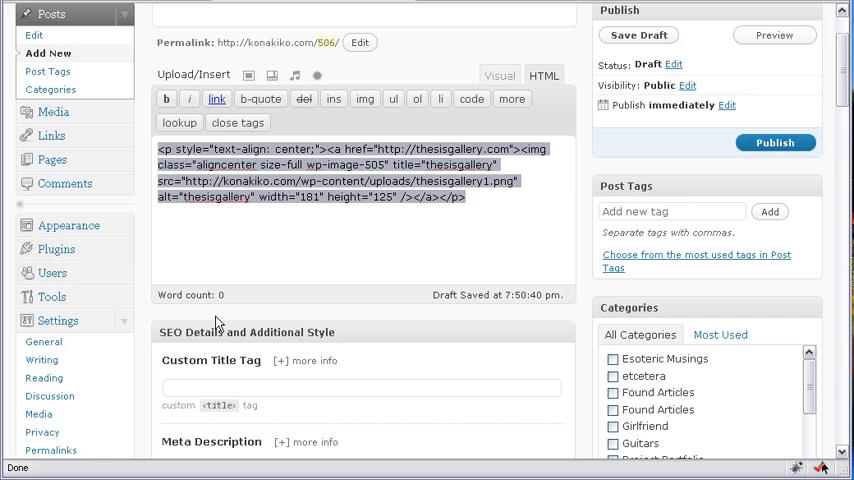
scroll(down, 3)
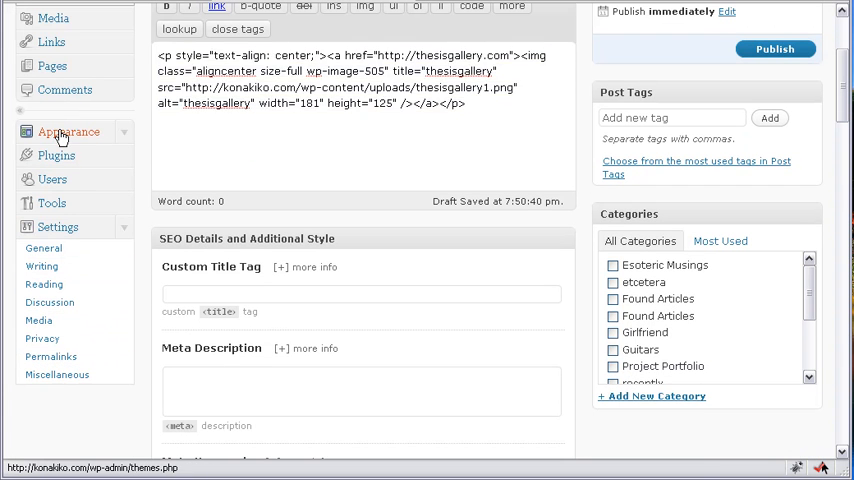
From Appearance > Widgets, add a new Text widget from the Available Widgets list.
click(68, 132)
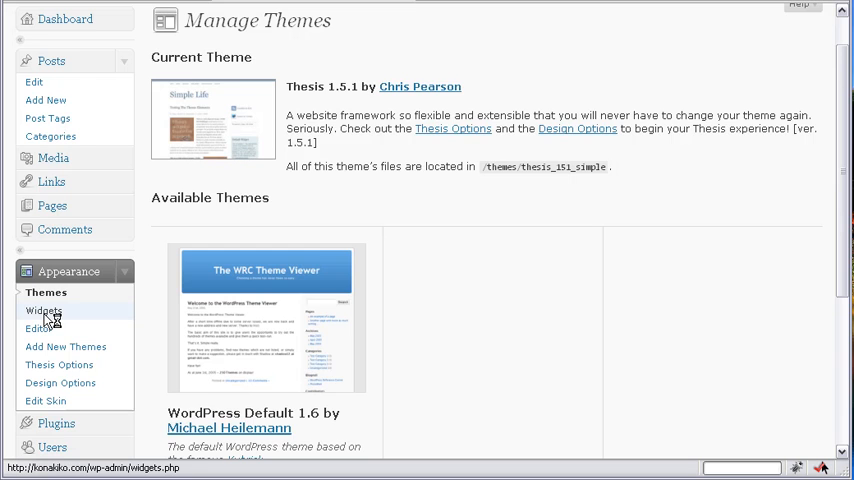
click(44, 312)
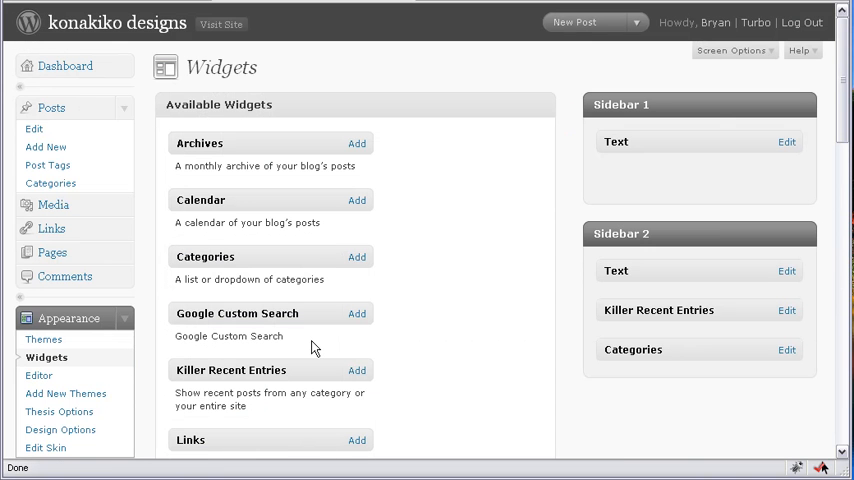
scroll(down, 3)
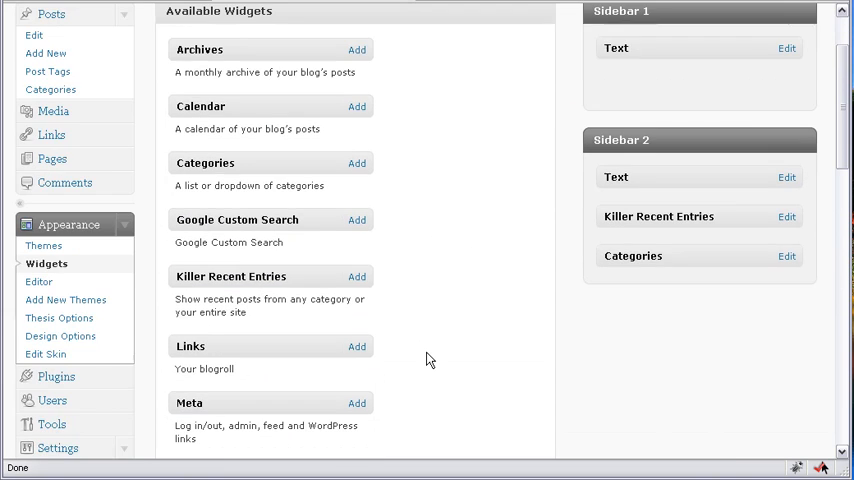
scroll(down, 3)
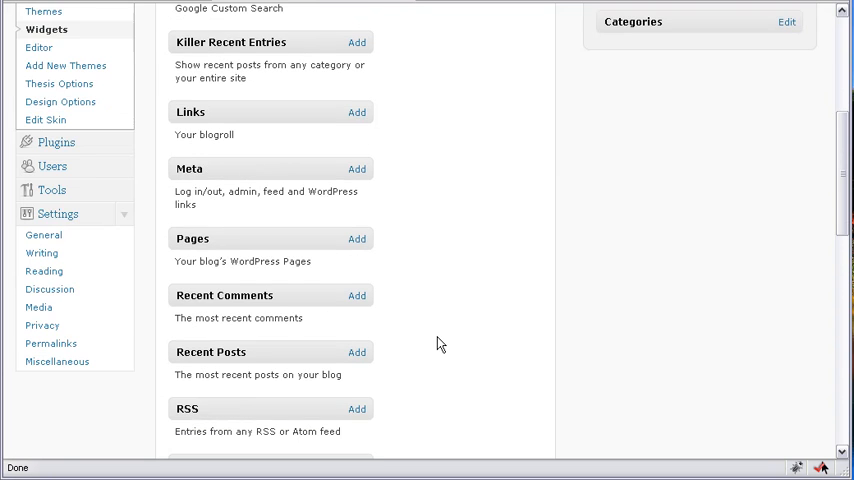
scroll(down, 3)
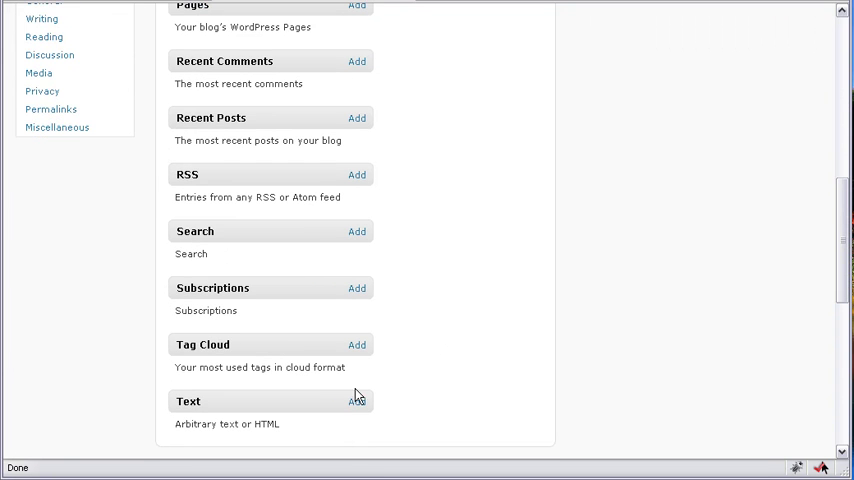
mouse_move(356, 400)
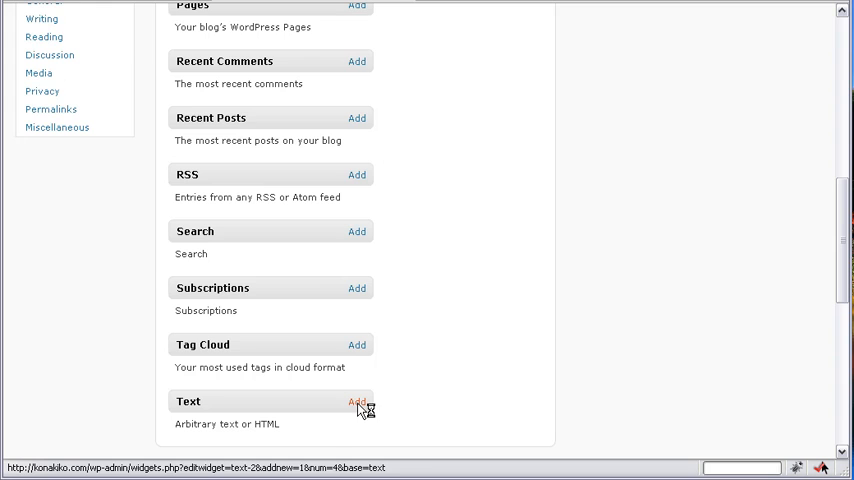
click(356, 400)
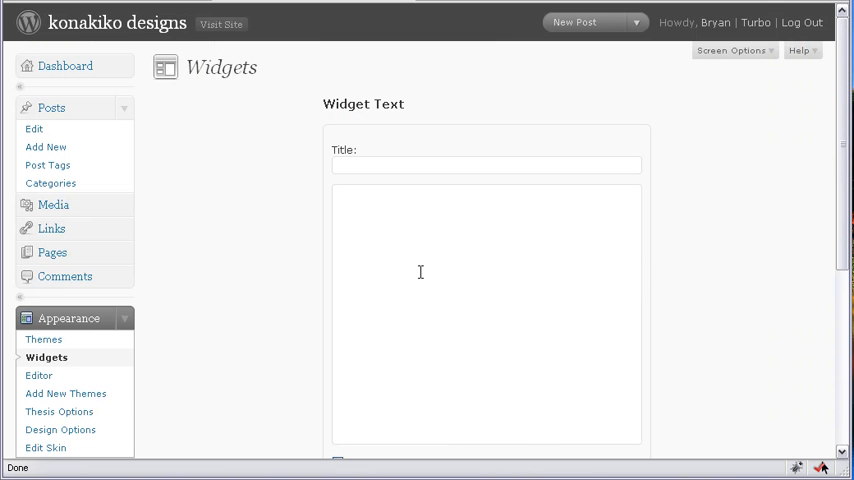
Save the widget with the image HTML at position 2 of Sidebar 1, then visit the live site.
scroll(down, 3)
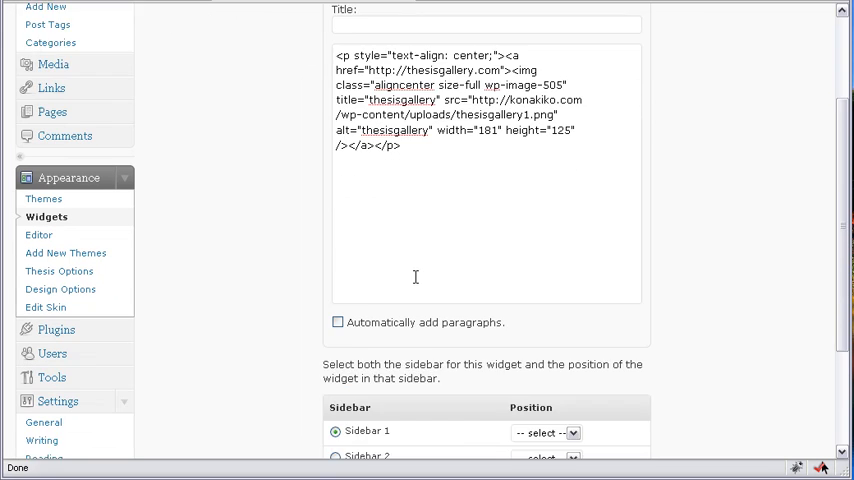
scroll(down, 3)
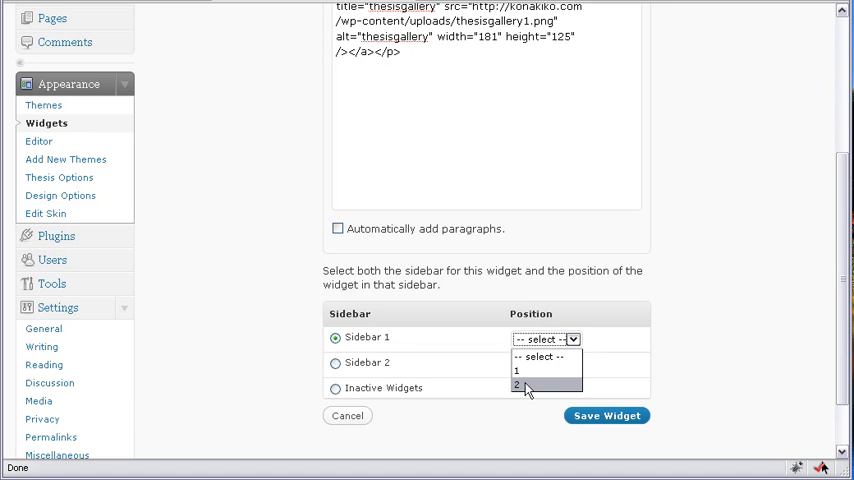
click(516, 386)
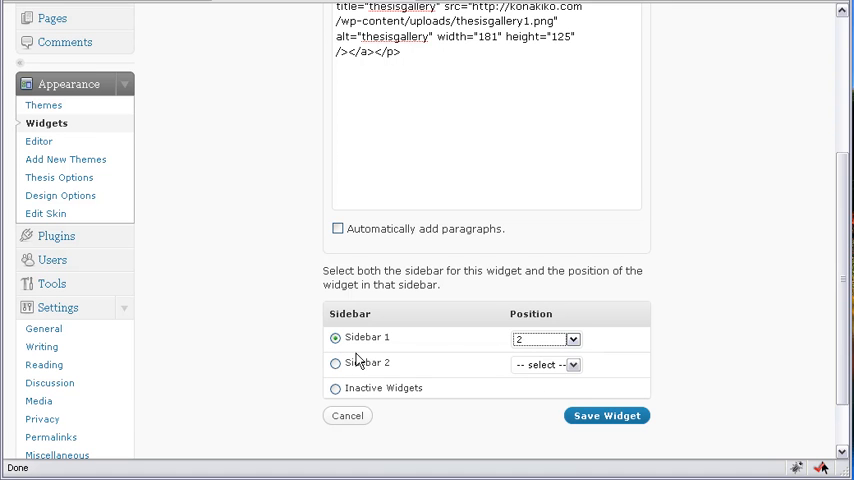
click(608, 416)
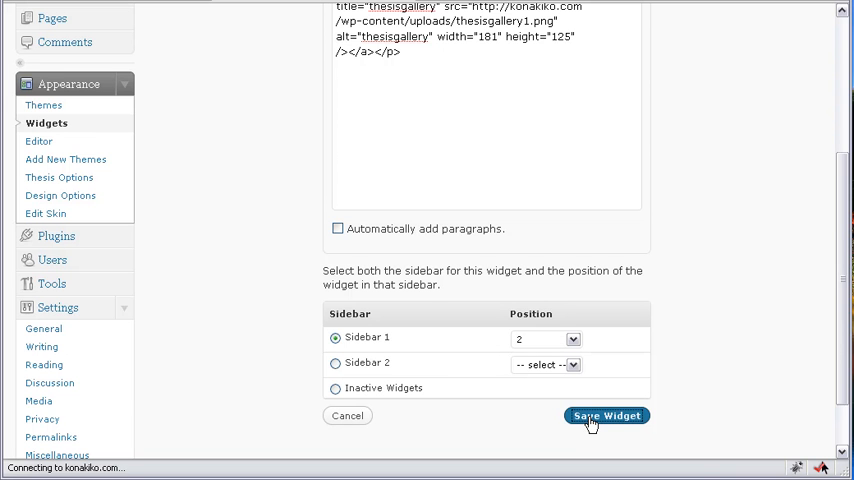
click(608, 416)
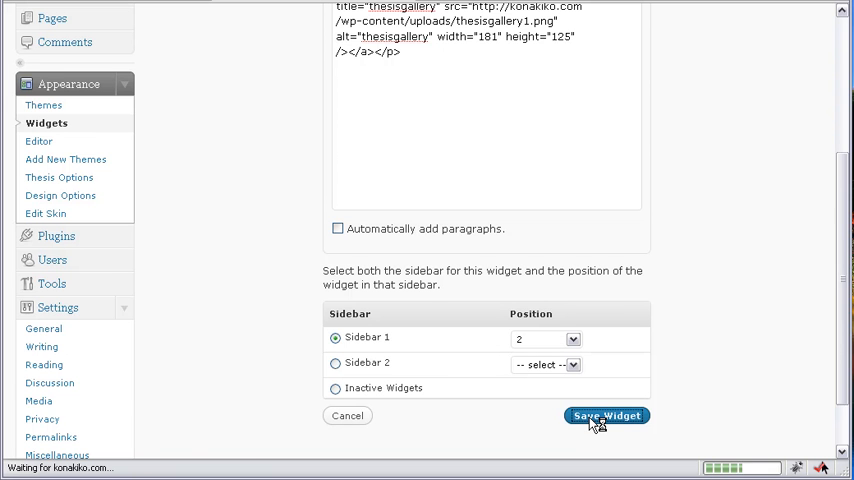
click(606, 416)
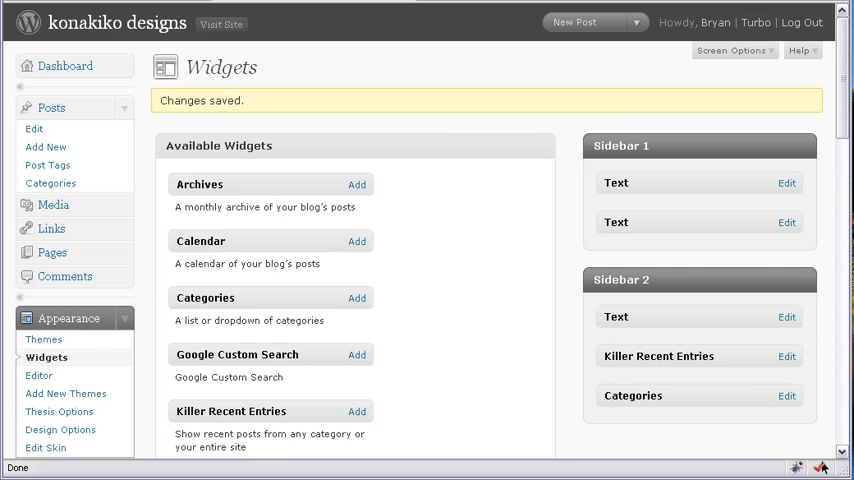
click(220, 24)
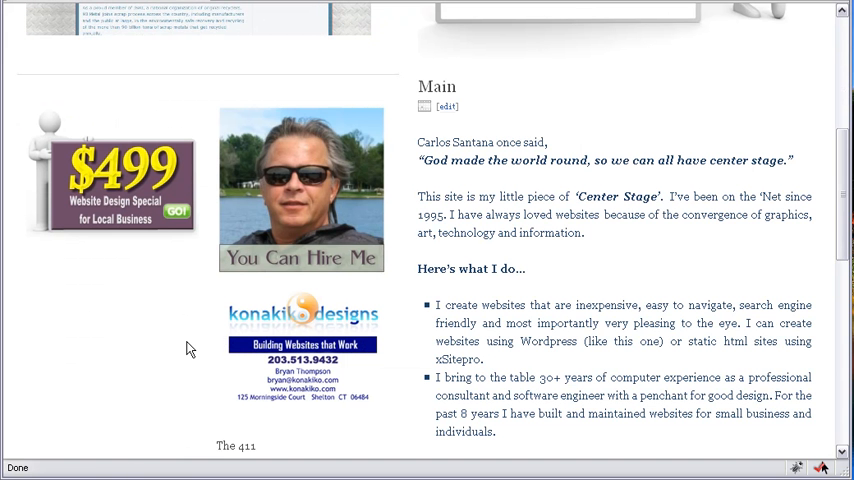